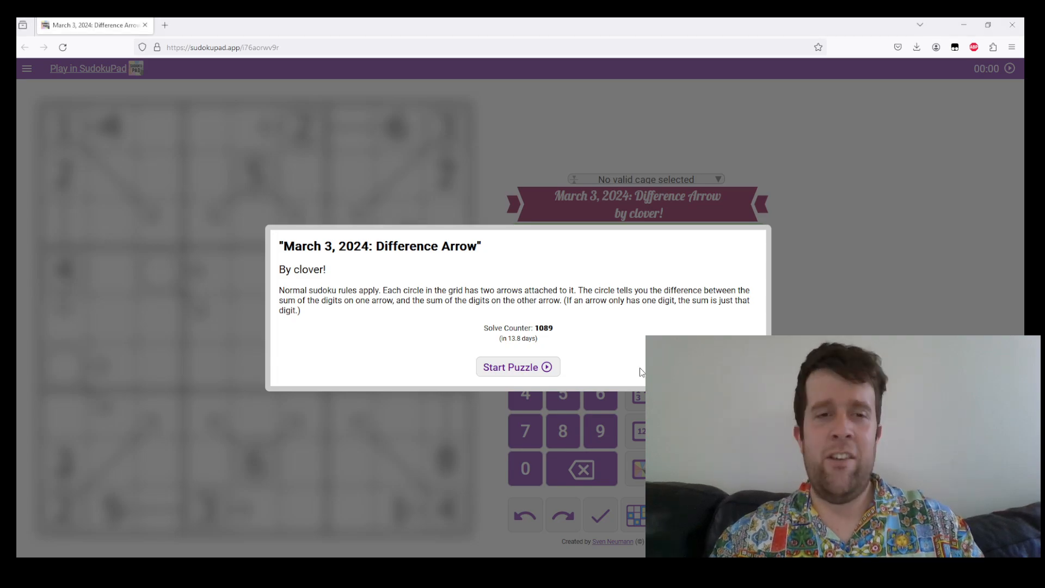
pyautogui.moveTo(539, 382)
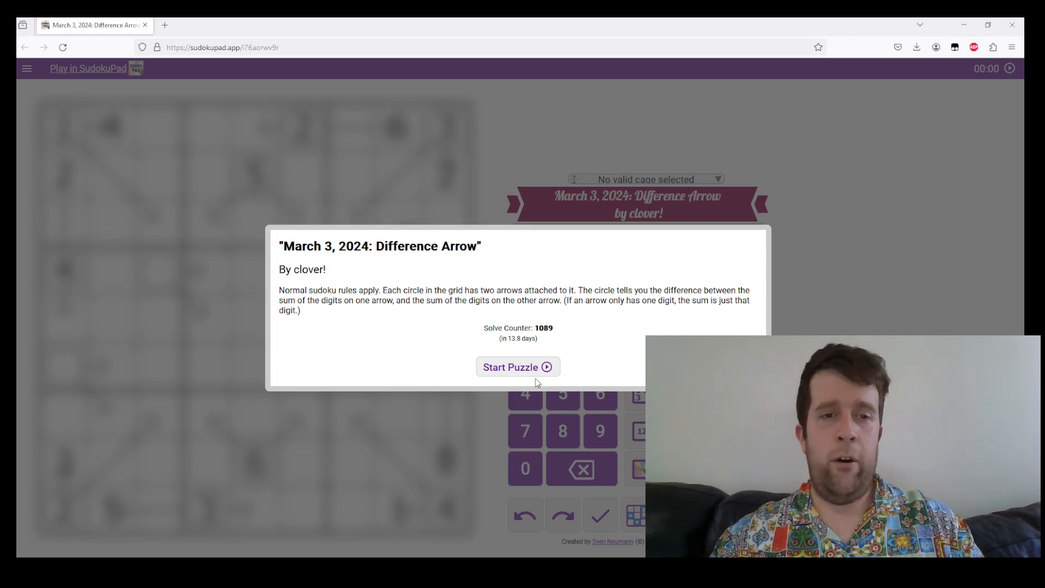
# - Start the Difference Arrow puzzle so the grid and running timer appear
pyautogui.click(518, 367)
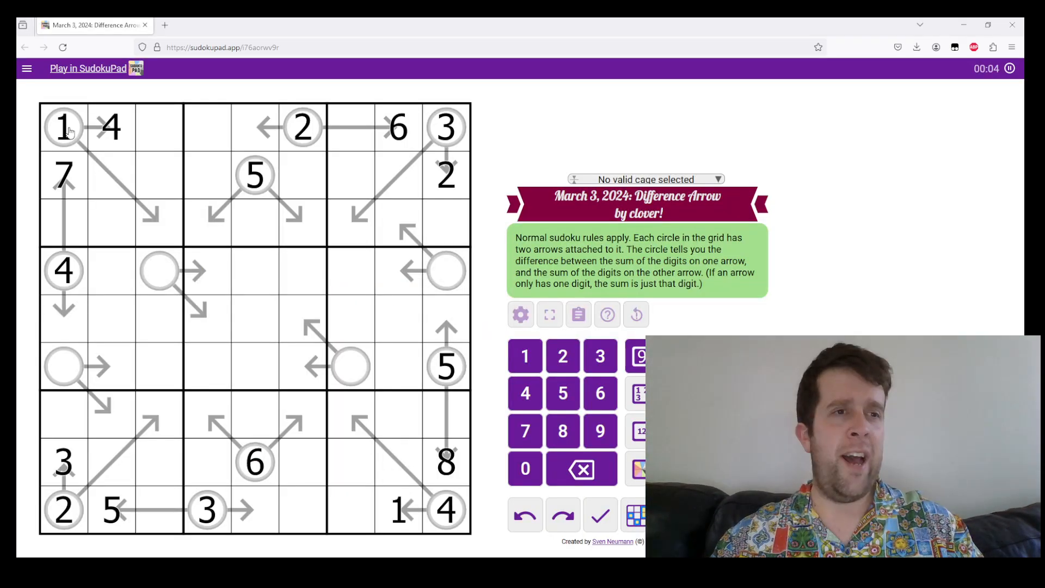
pyautogui.click(63, 127)
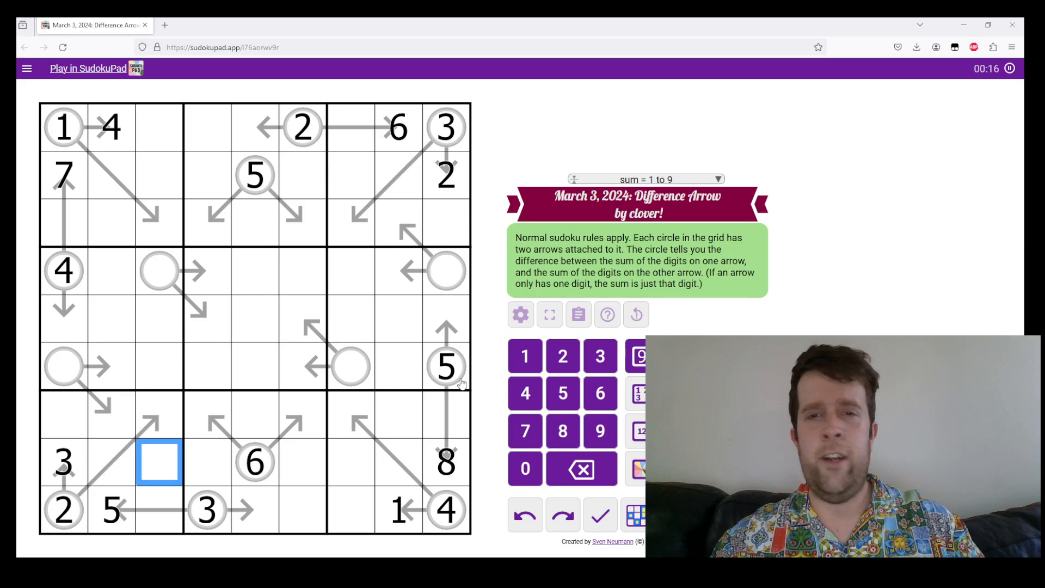
pyautogui.click(63, 127)
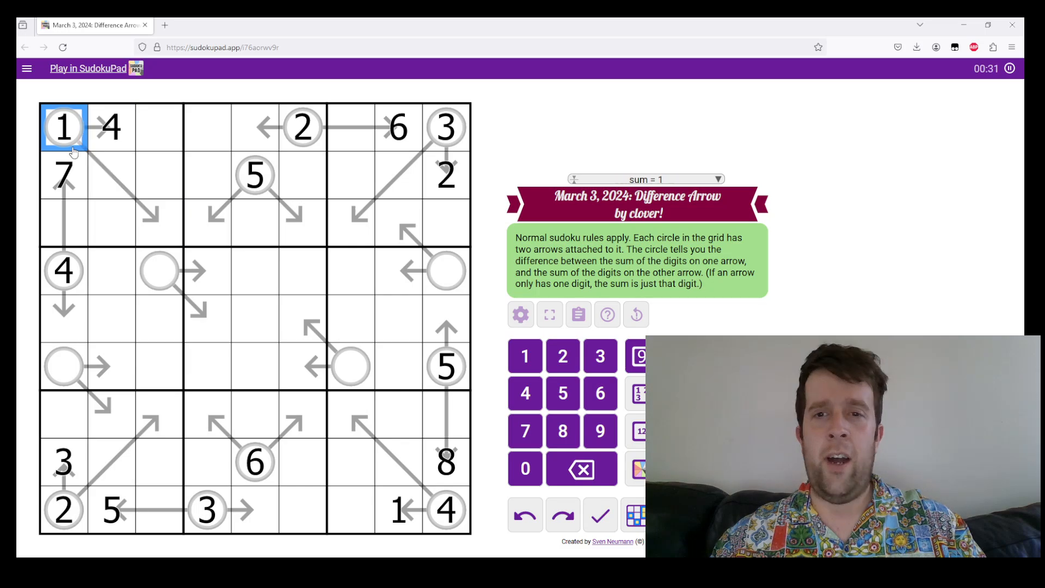
pyautogui.click(111, 127)
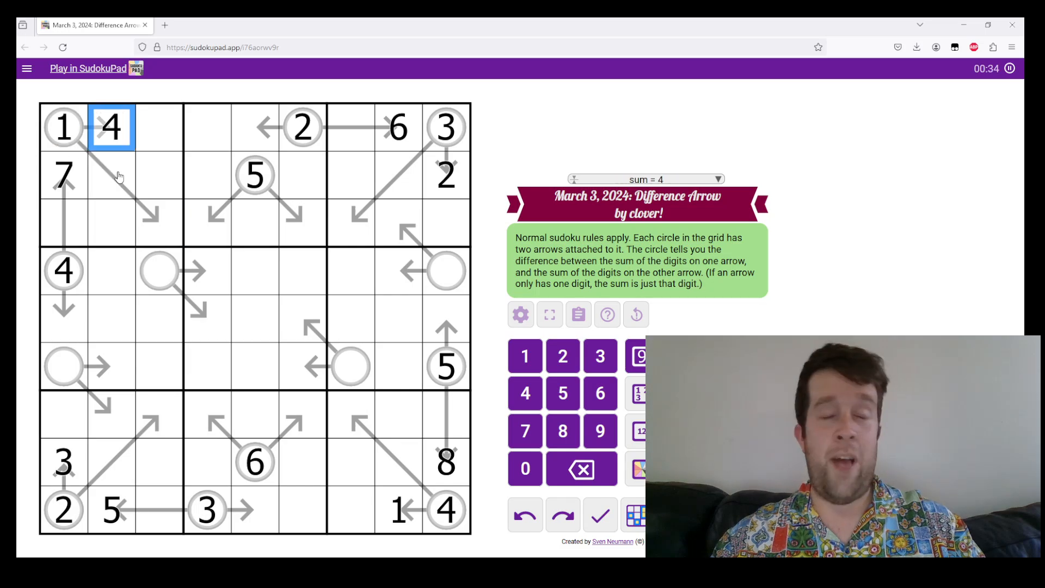
pyautogui.moveTo(111, 176); pyautogui.dragTo(160, 224)
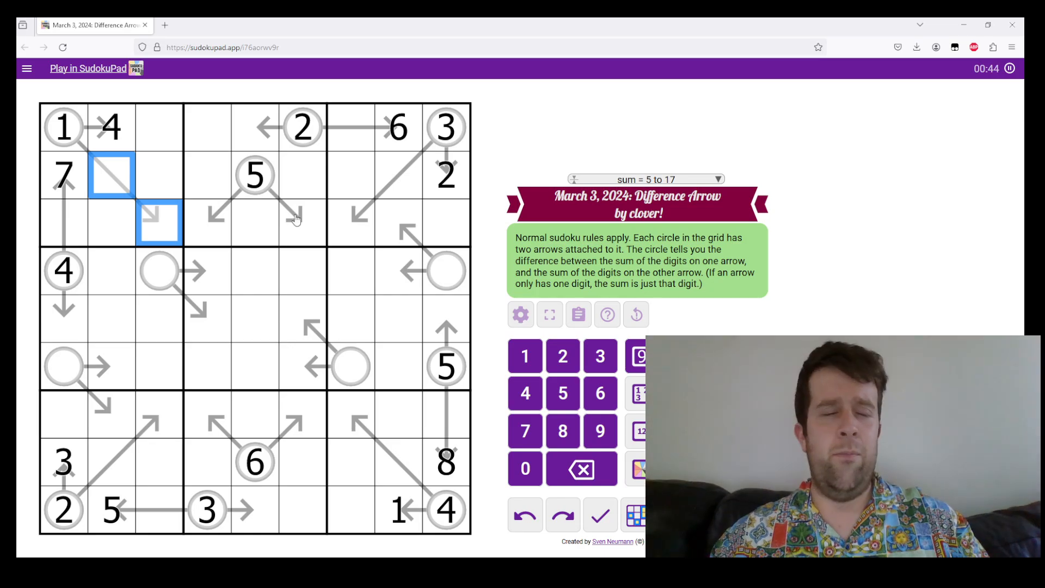
pyautogui.click(112, 127)
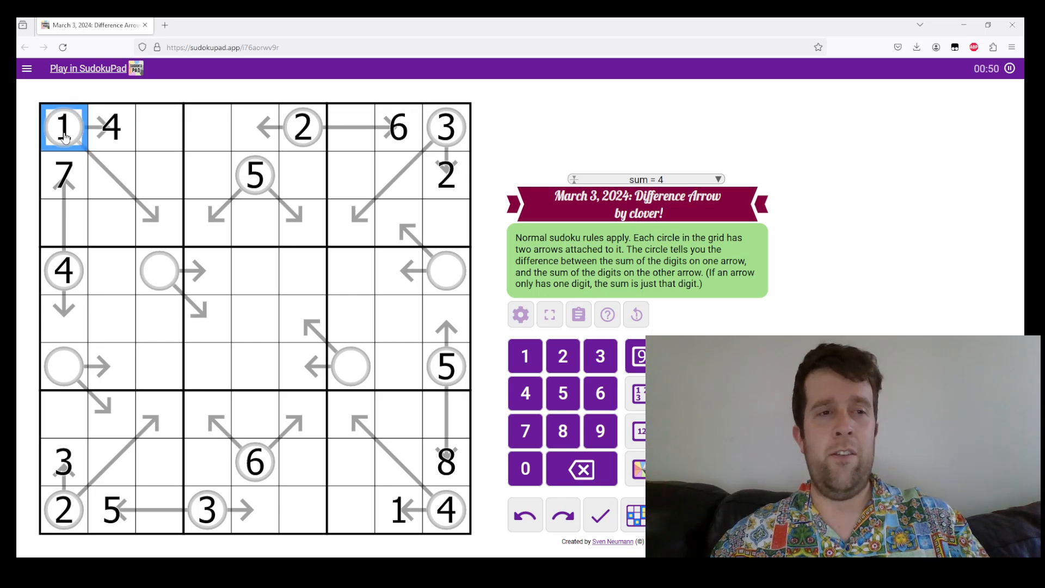
pyautogui.moveTo(62, 126); pyautogui.dragTo(159, 222)
pyautogui.write('12')
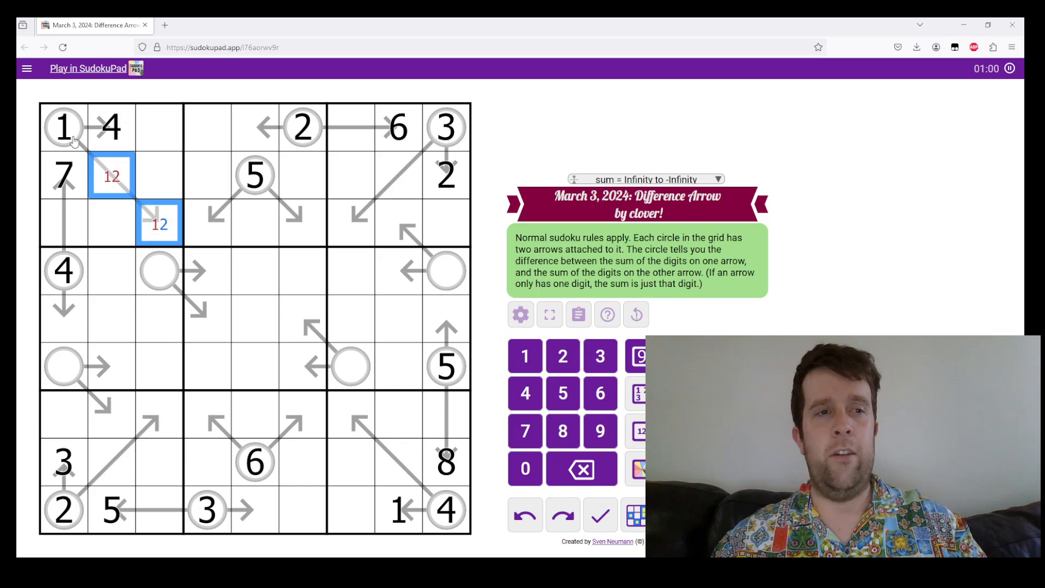
pyautogui.moveTo(156, 223)
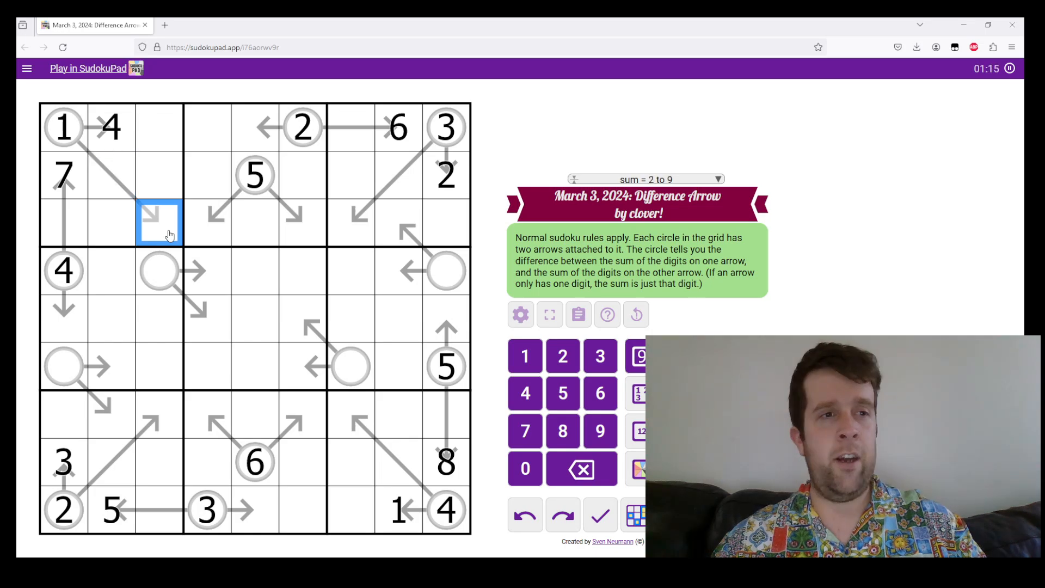
# - Enter the arrow digits 3, 2, 4, 1, 4, 1, 3, 2 along the four corner-box diagonals
pyautogui.write('3')
pyautogui.click(111, 462)
pyautogui.write('1')
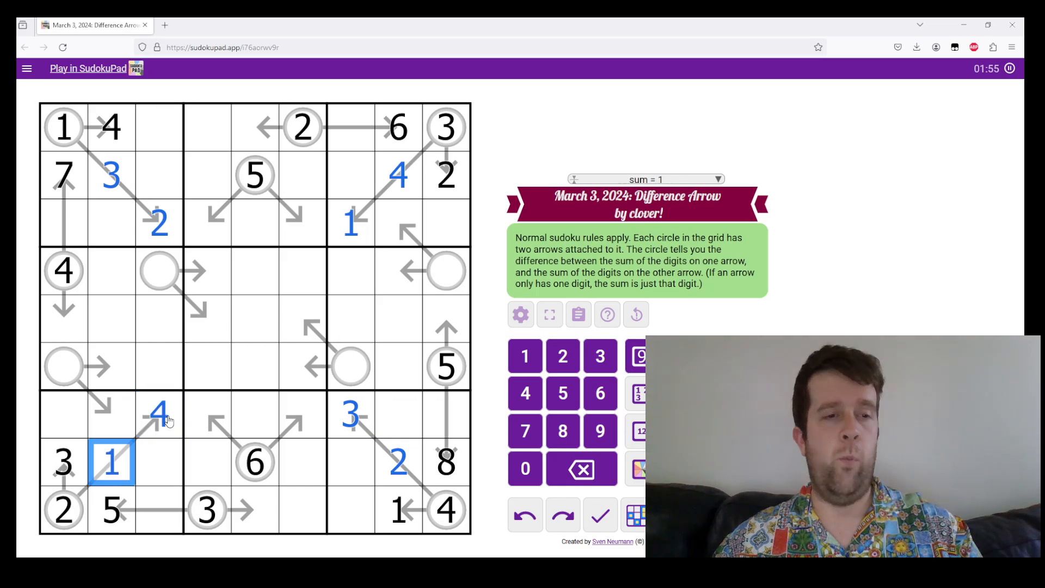
pyautogui.click(64, 174)
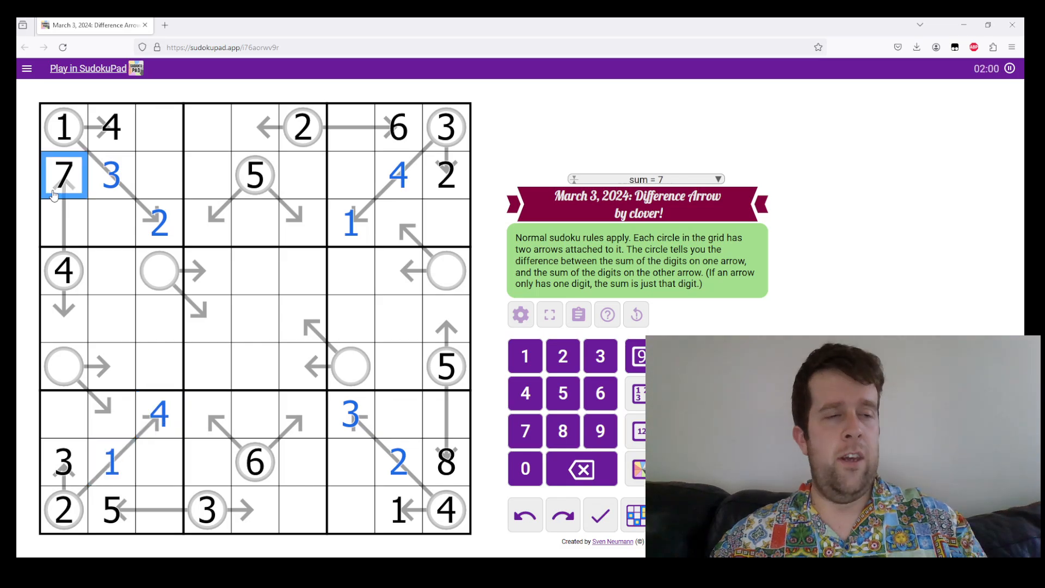
pyautogui.moveTo(70, 200)
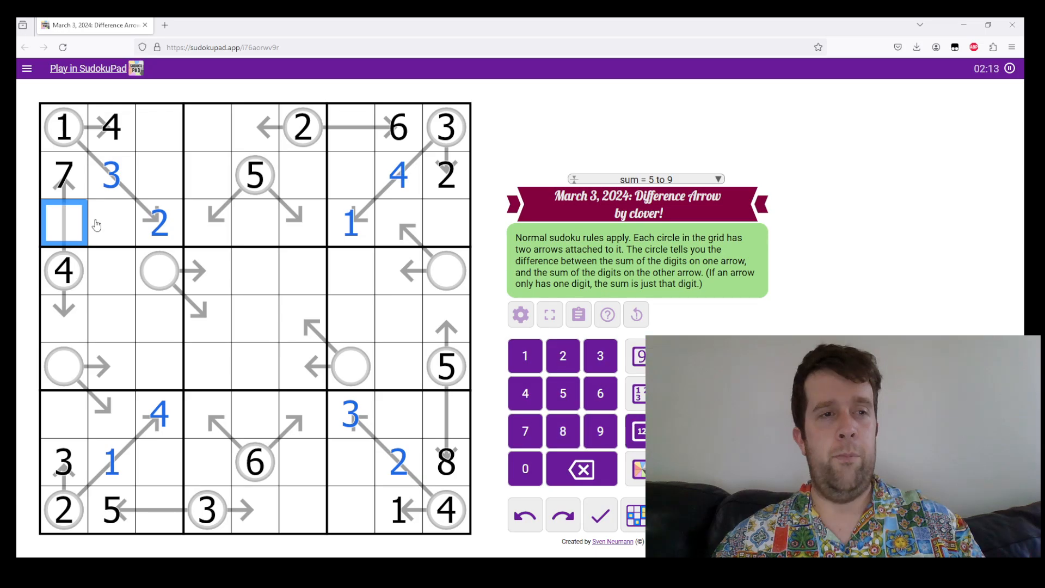
# - Place 9 and 6 beside column 9's 5, 5 and 8 in column 1, and note 789 in row 1
pyautogui.click(447, 415)
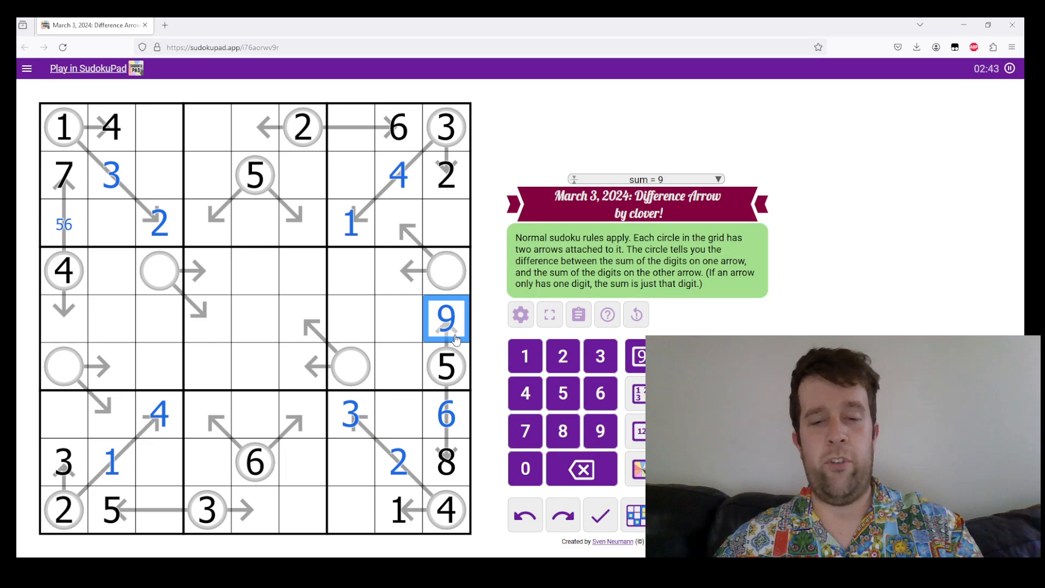
pyautogui.moveTo(465, 384)
pyautogui.write('789')
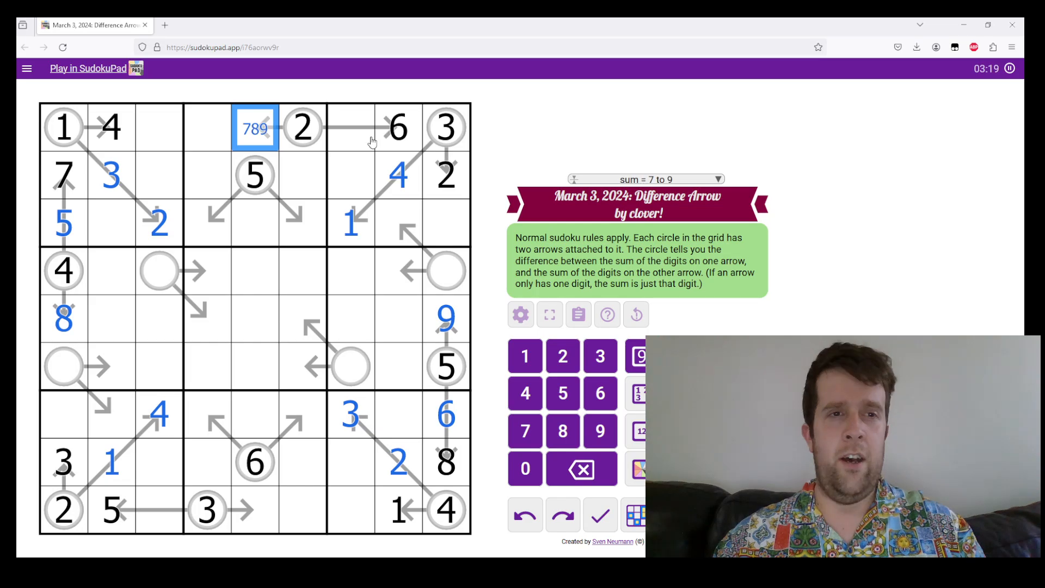
# - Finish the top row and pencil 8/9 into the two top-right cells r2c7 and r3c8
pyautogui.click(397, 128)
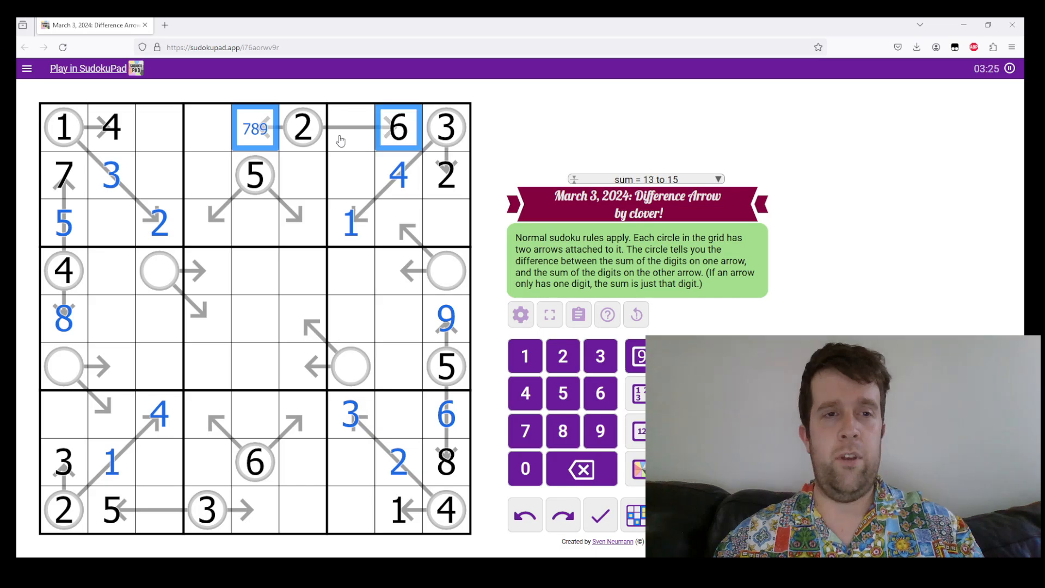
pyautogui.click(255, 128)
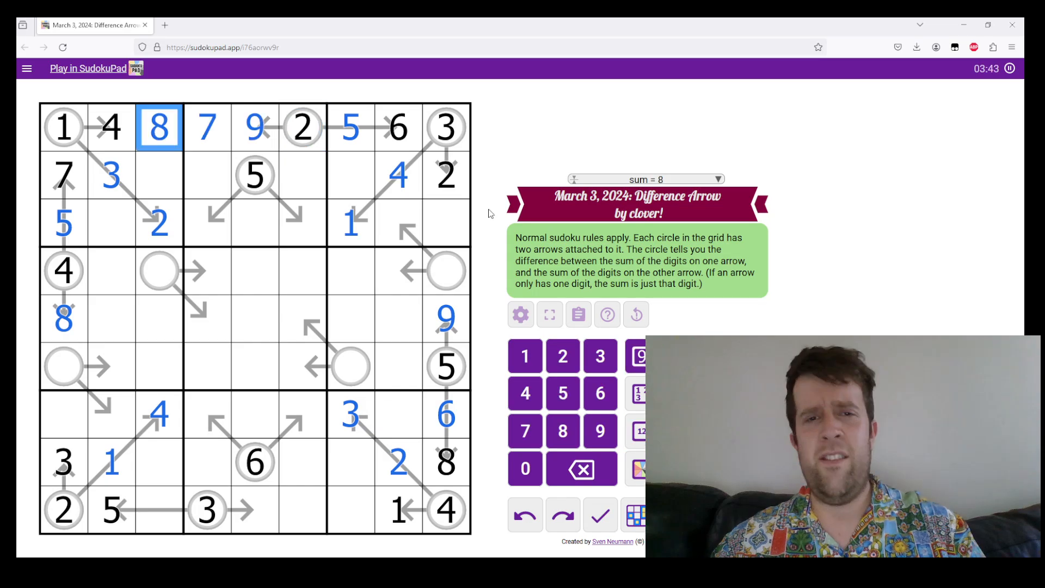
pyautogui.click(446, 272)
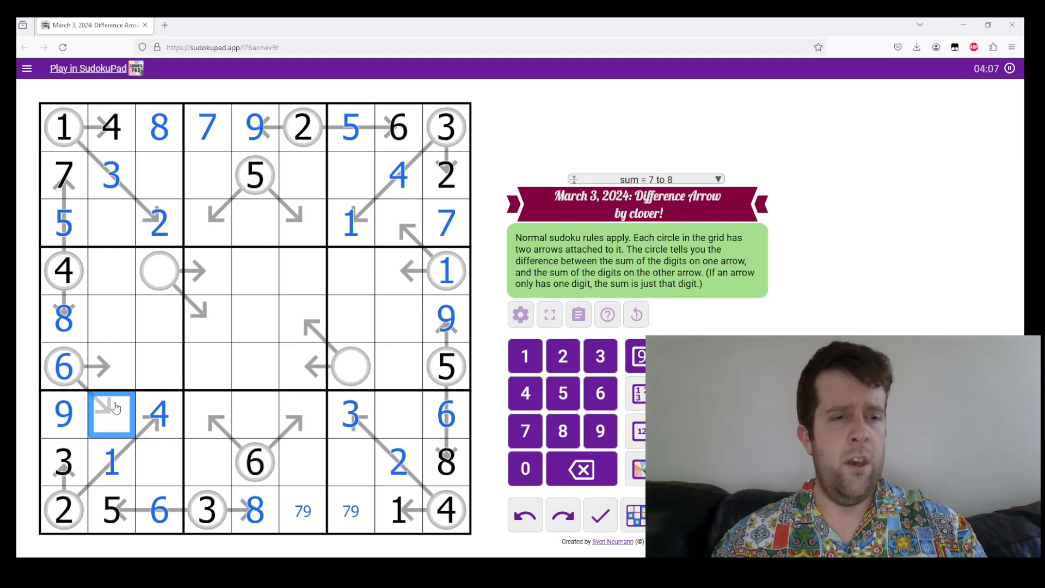
# - Fill 7 and 8 in the lower-left box, 2 beside the 6 circle, then 9 and 6 in column 2-3
pyautogui.click(159, 464)
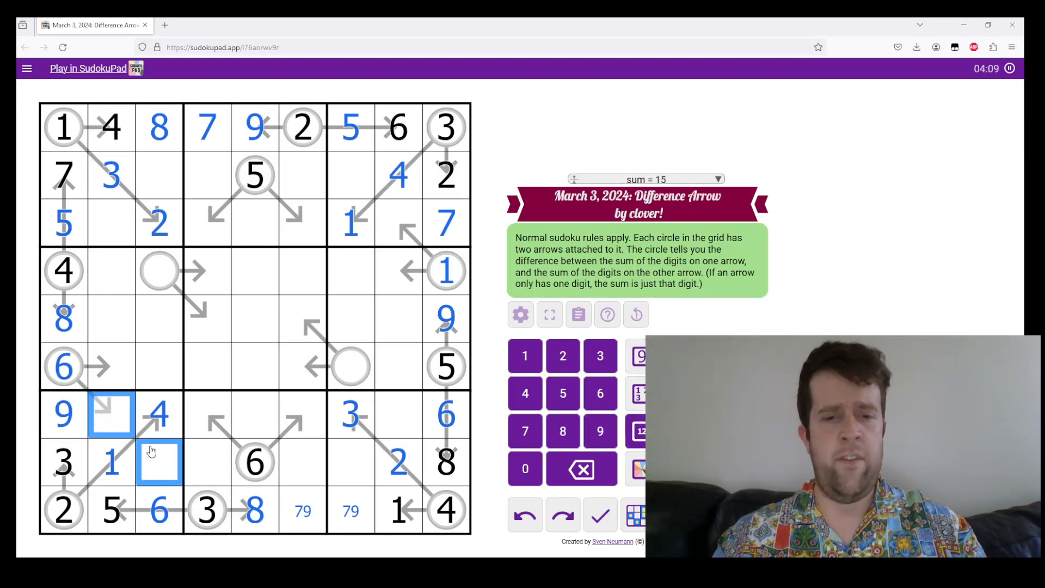
pyautogui.write('78')
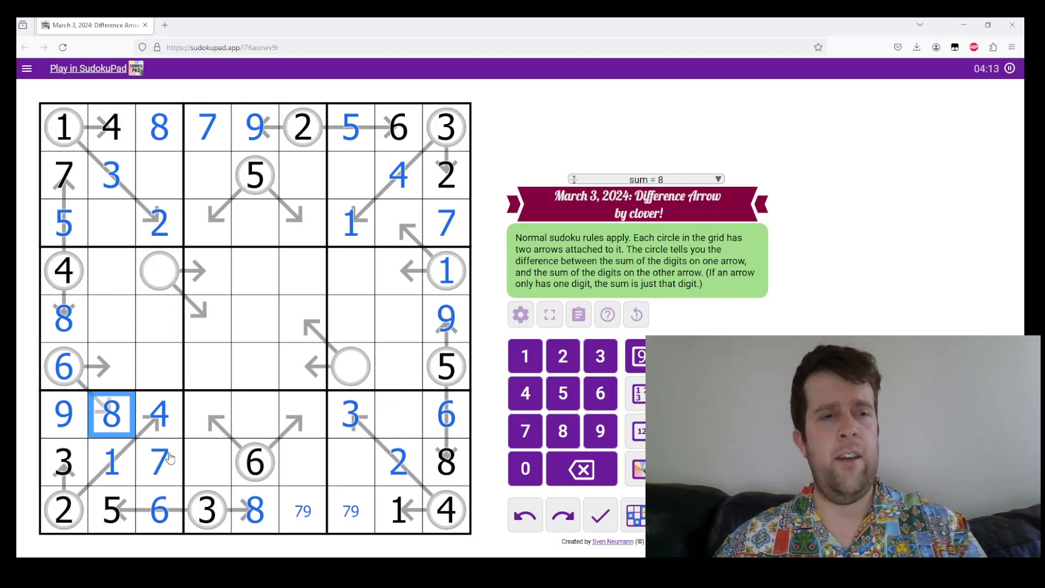
pyautogui.click(111, 367)
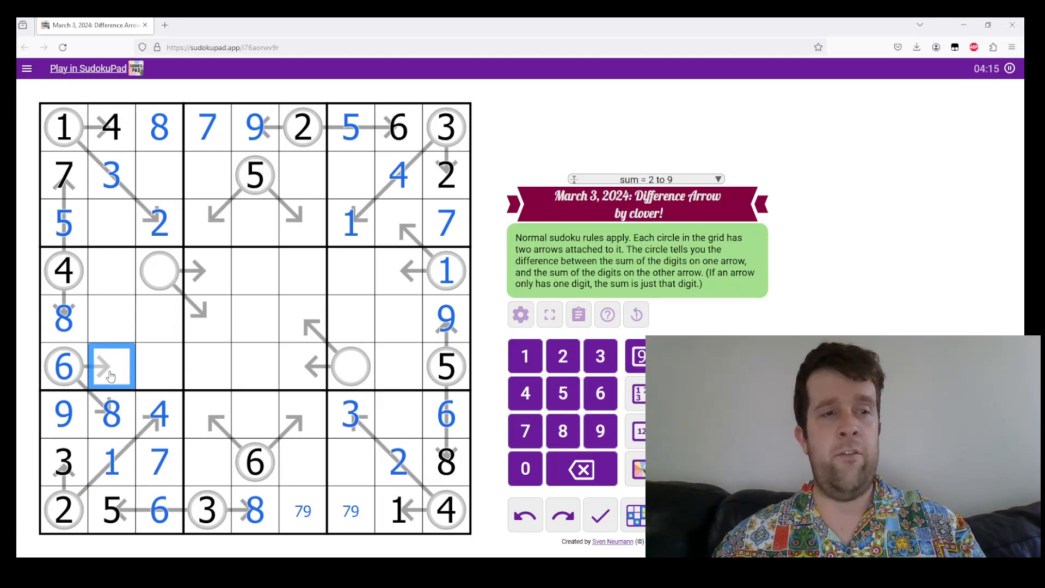
pyautogui.write('2')
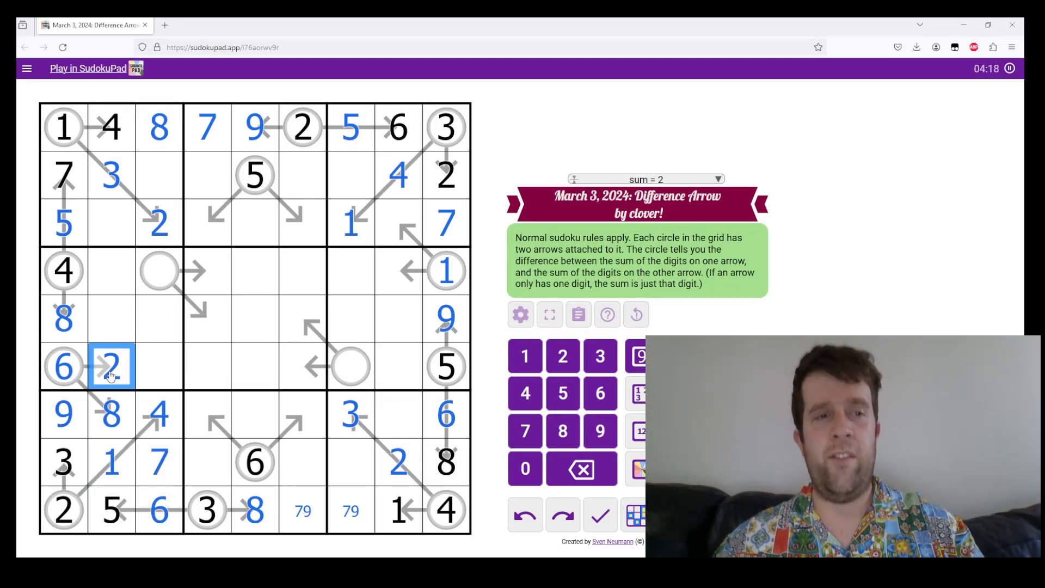
pyautogui.click(398, 223)
pyautogui.write('89')
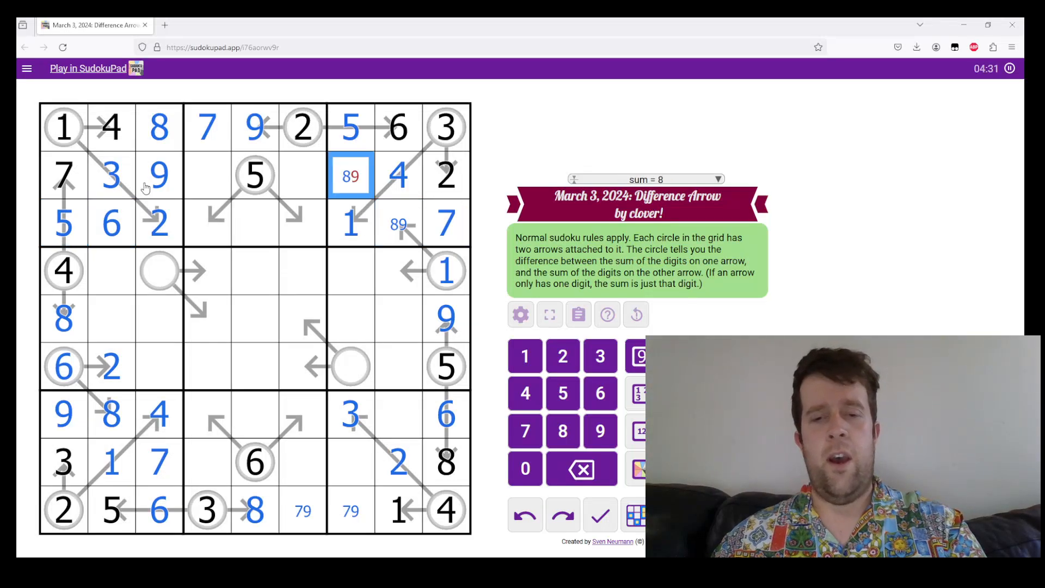
# - Resolve 8 and 9 near the 1 circle, complete rows 7 and 9, and pencil 4/5 in row 8
pyautogui.click(398, 270)
pyautogui.write('8')
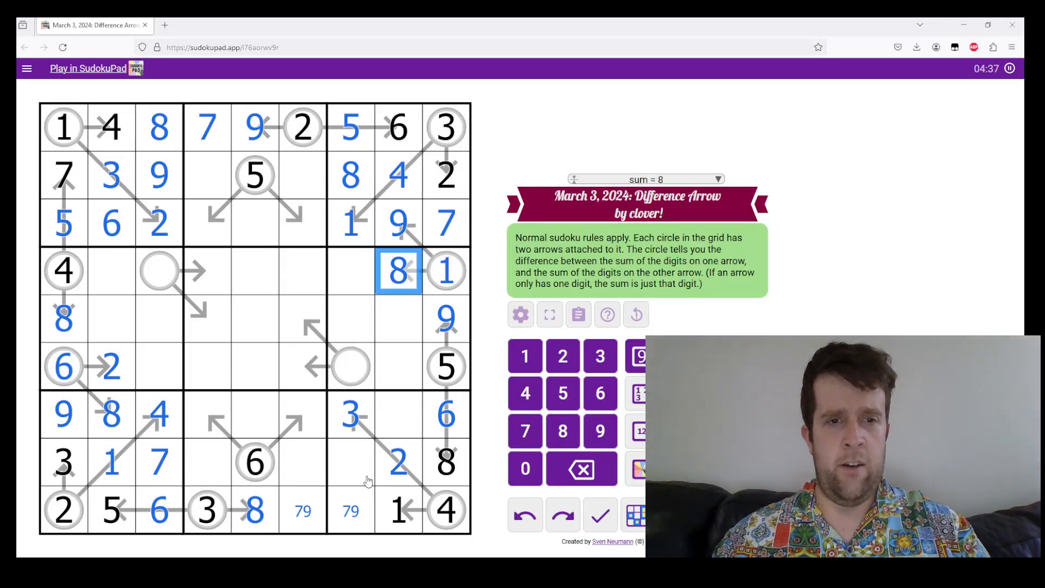
pyautogui.click(398, 415)
pyautogui.write('5')
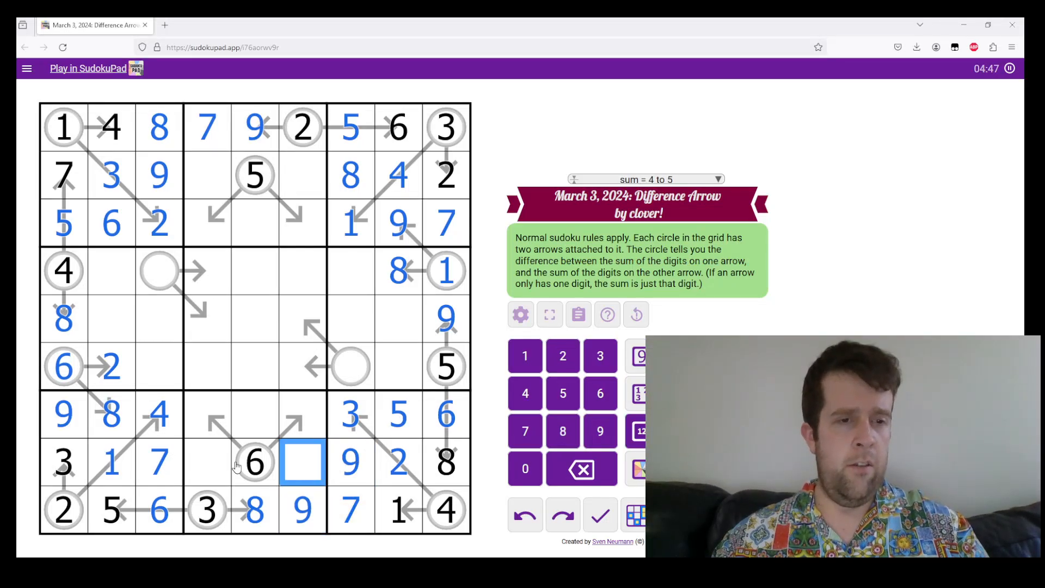
pyautogui.write('45')
pyautogui.click(302, 415)
pyautogui.write('7')
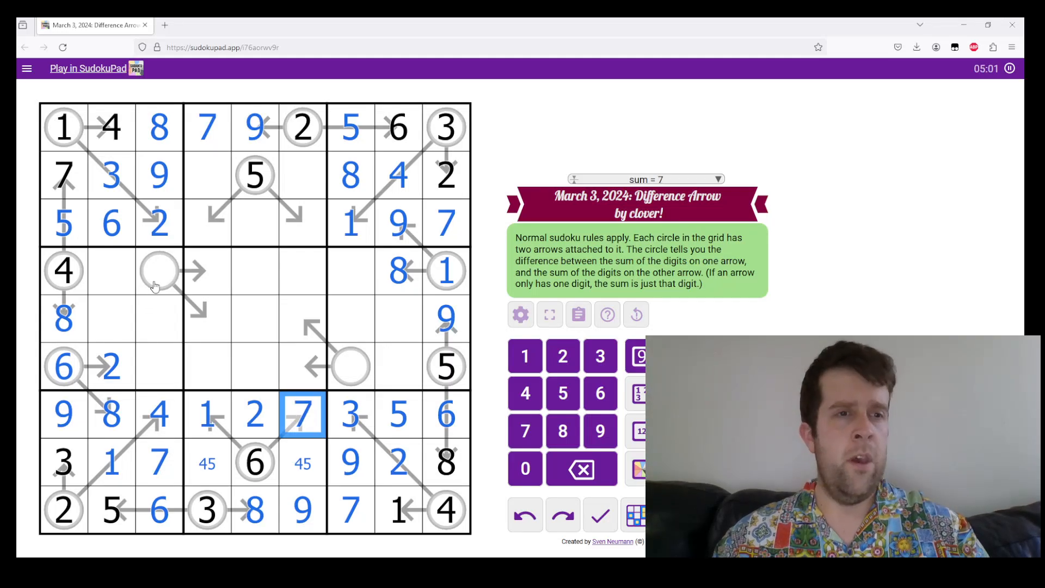
# - Enter 6 and 1 in row 2 and 8, 4, 3 in row 3 to finish the top-middle box, with 4 in the right circle
pyautogui.write('13')
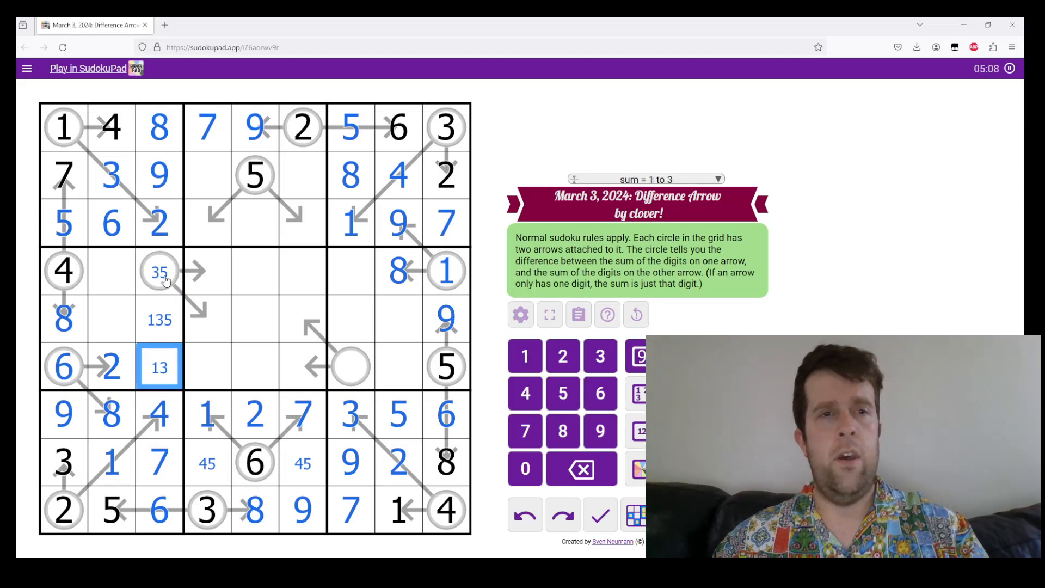
pyautogui.click(207, 175)
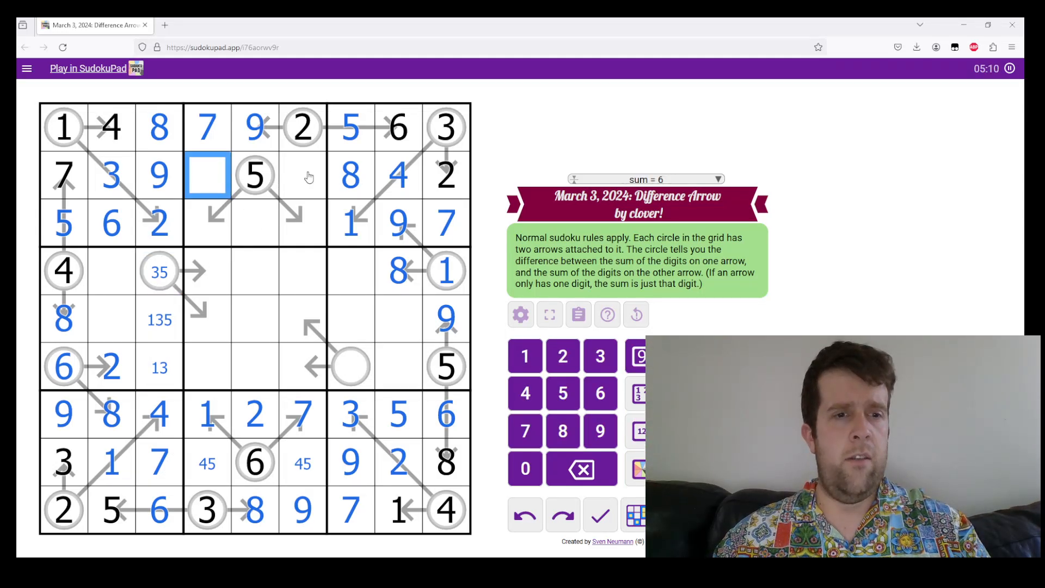
pyautogui.write('6')
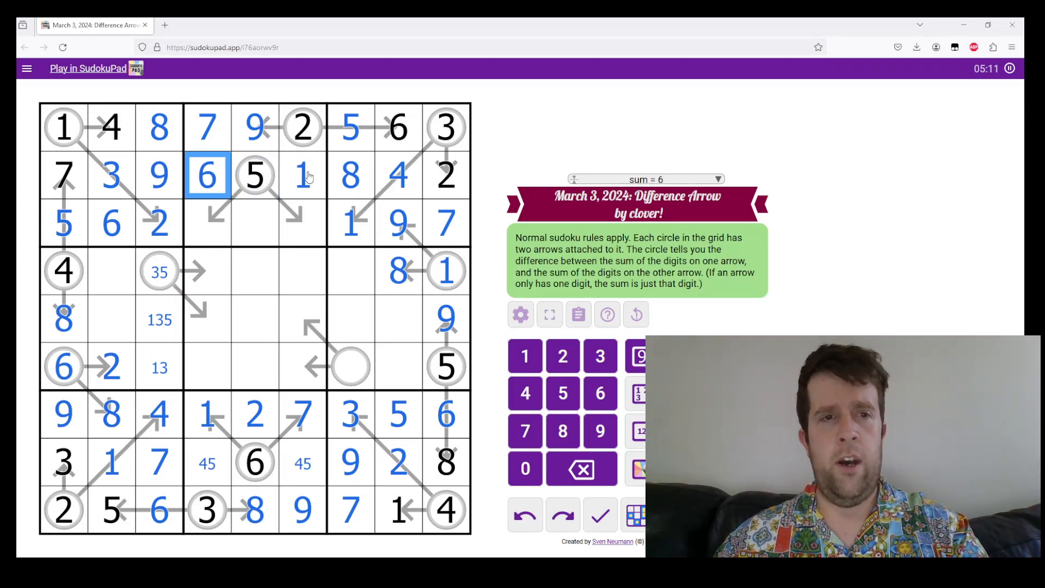
pyautogui.click(254, 222)
pyautogui.write('4')
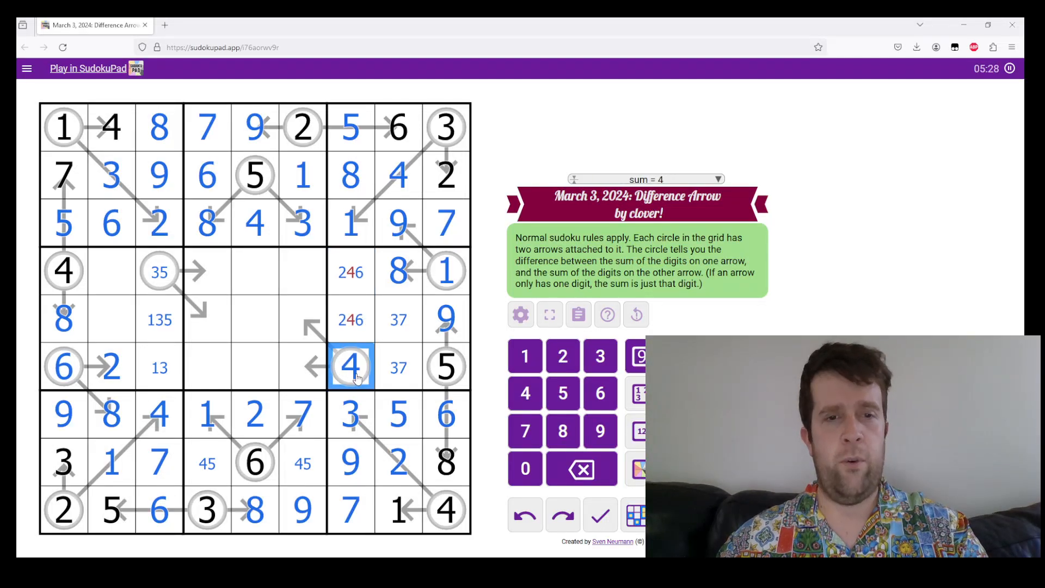
# - Place 4 and 8 on the arrow, 4/5 in row 8, resolve 2 and 6 in column 6, pencil 259 down column 4
pyautogui.click(350, 272)
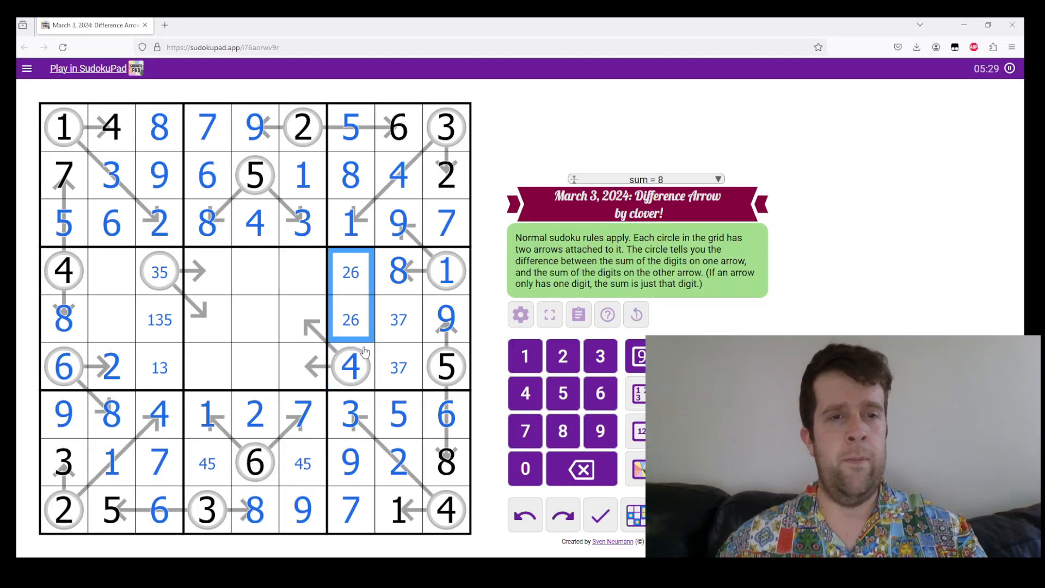
pyautogui.click(302, 367)
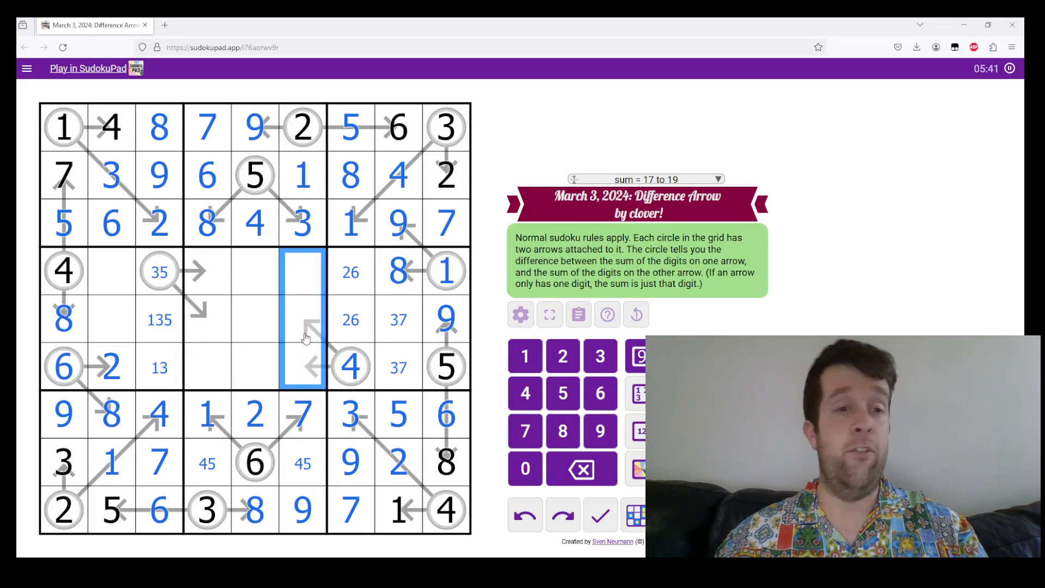
pyautogui.click(302, 319)
pyautogui.write('4')
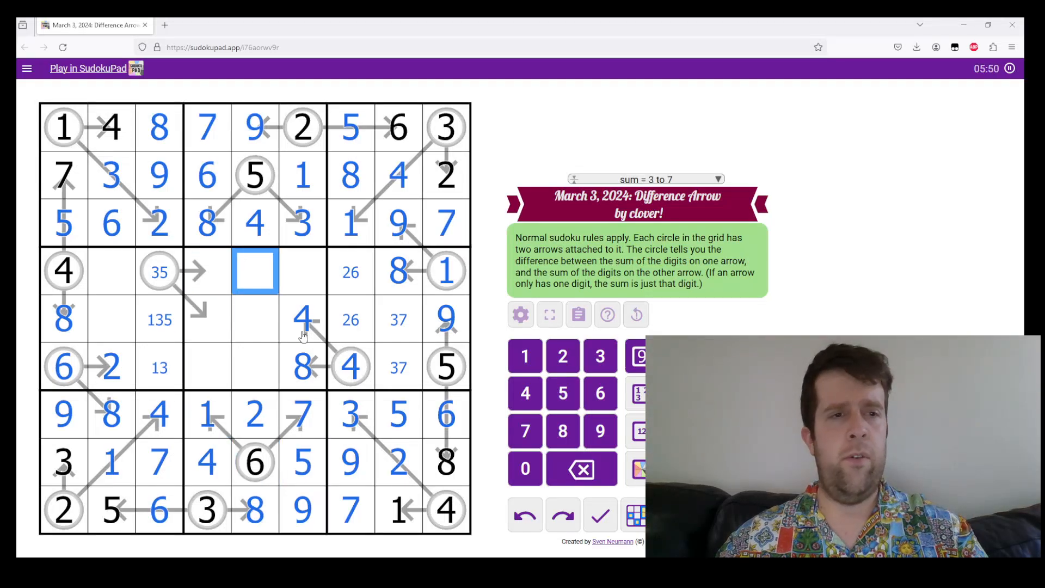
pyautogui.click(350, 319)
pyautogui.write('25')
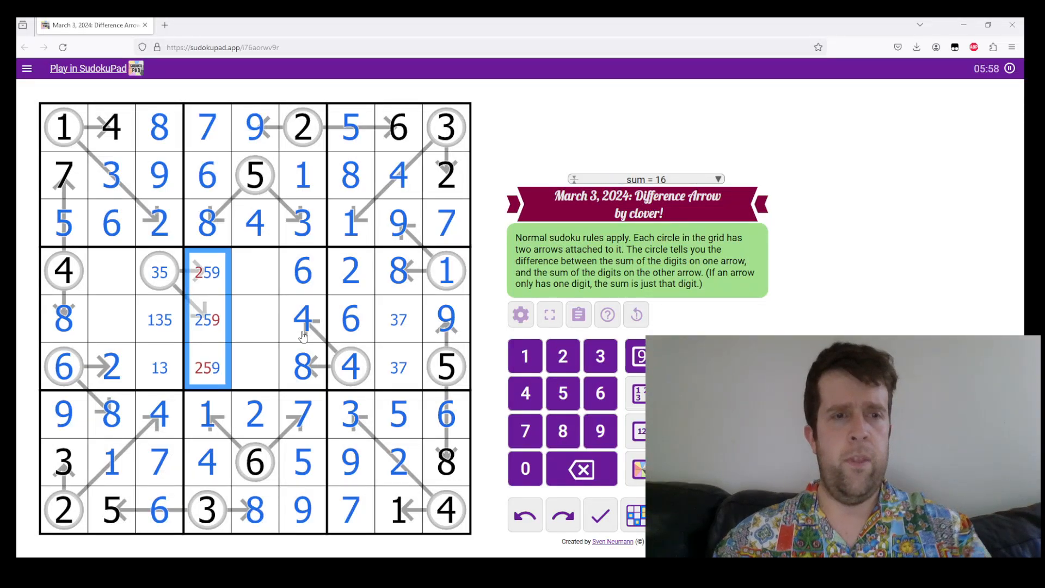
# - Fill the middle band with 9, 3 in the left circle and r6c5, leaving one centre cell
pyautogui.write('9')
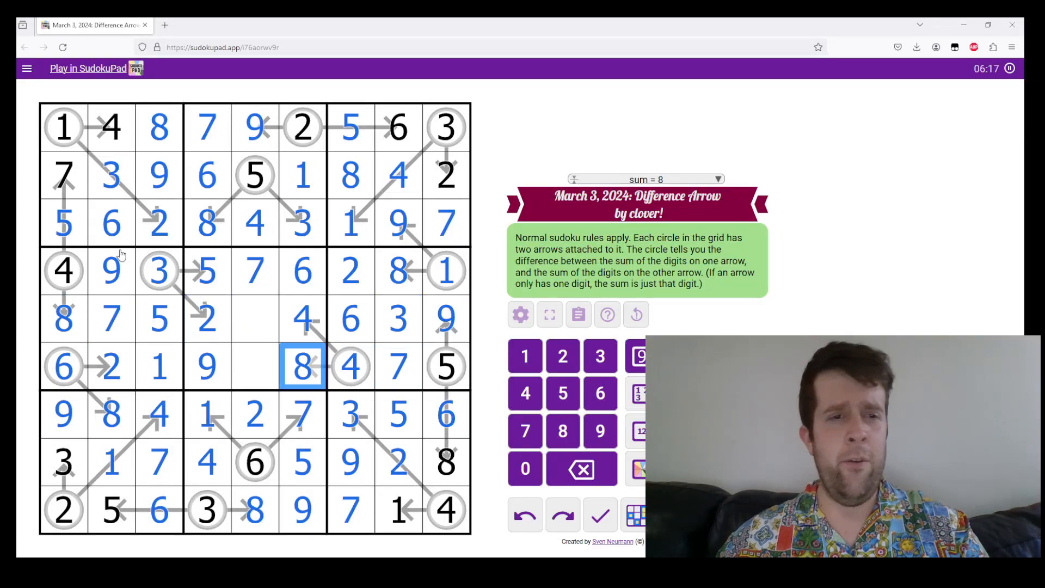
pyautogui.write('3')
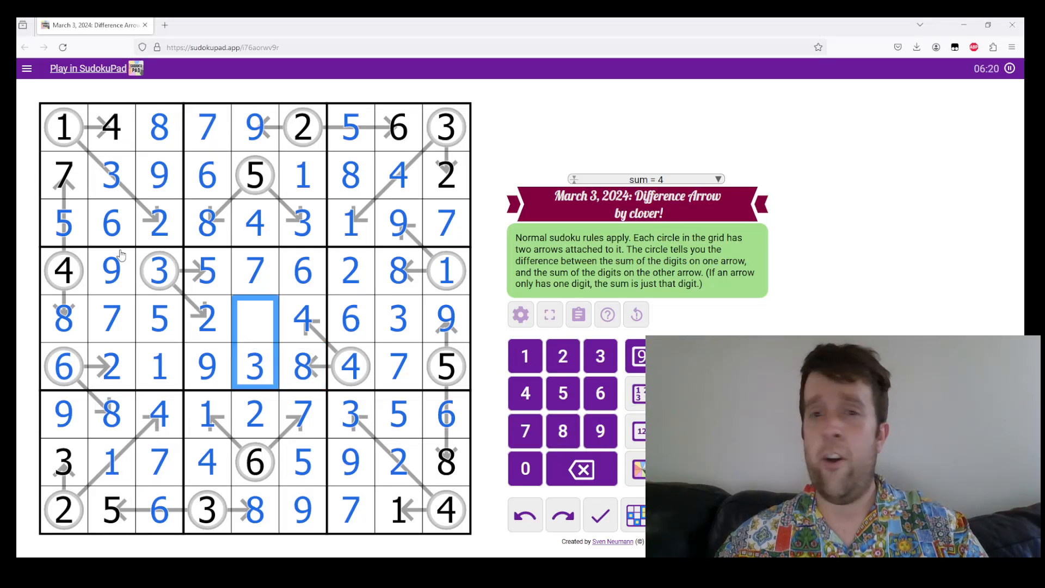